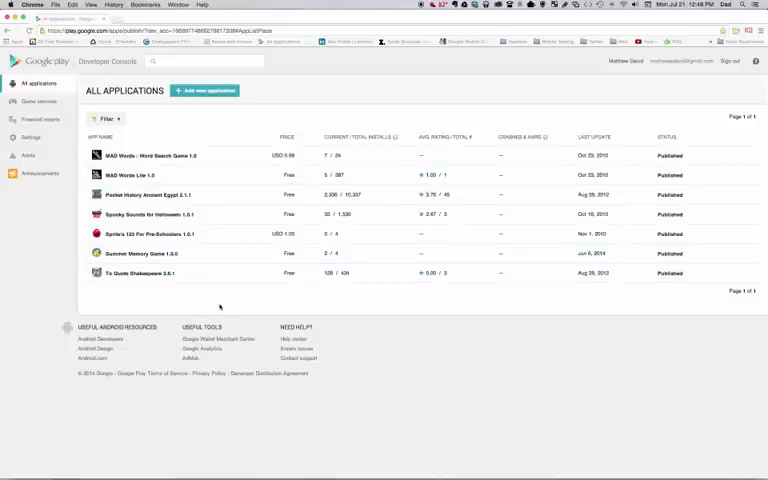
mouse_move(220, 305)
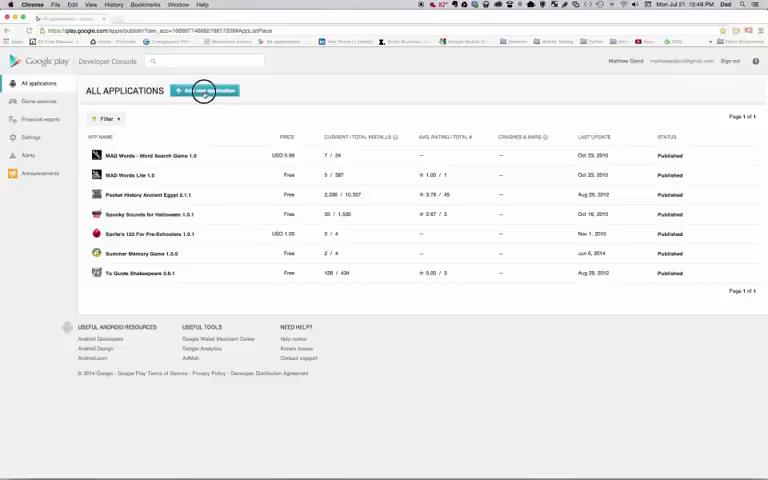
Step: Create a new app titled Desert Life and open its Store Listing page
left_click(203, 90)
type("Desert Life")
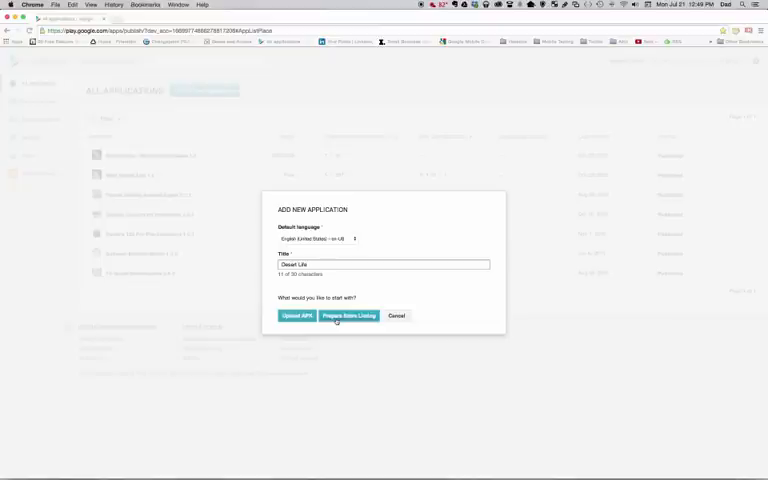
left_click(349, 316)
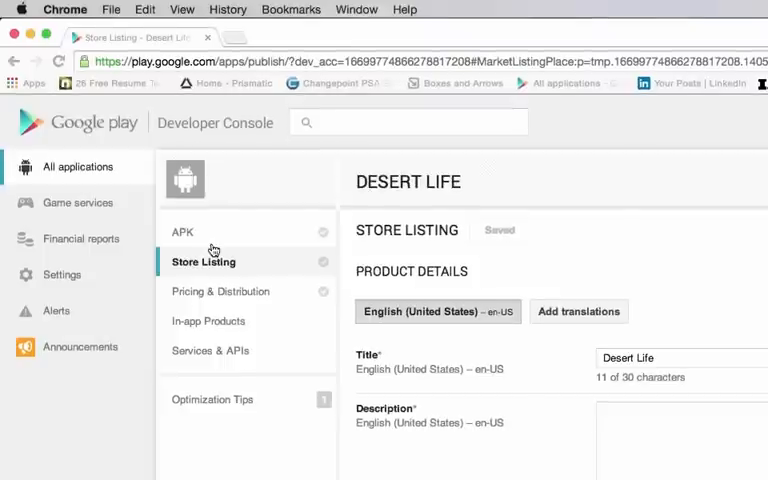
mouse_move(320, 327)
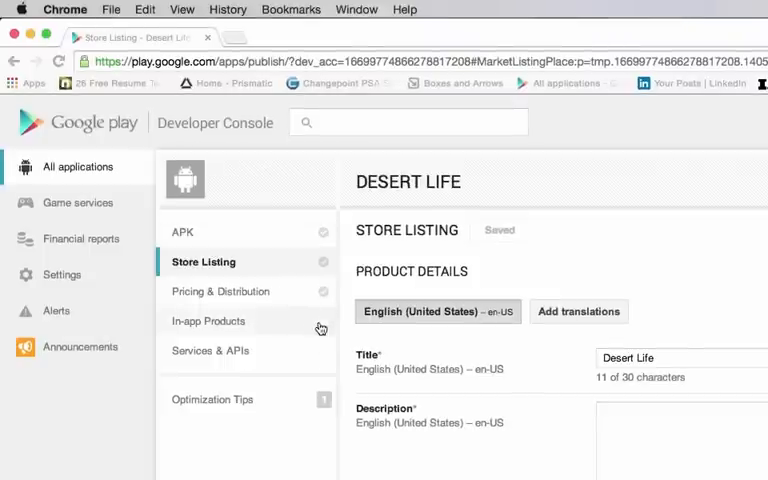
mouse_move(517, 405)
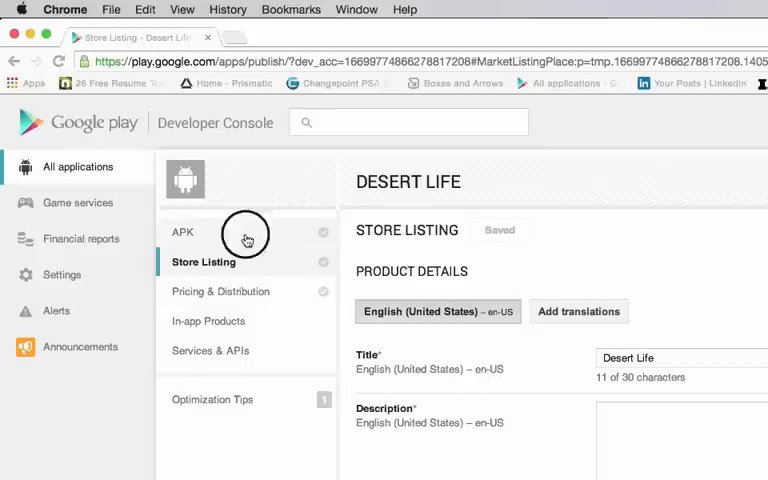
left_click(182, 231)
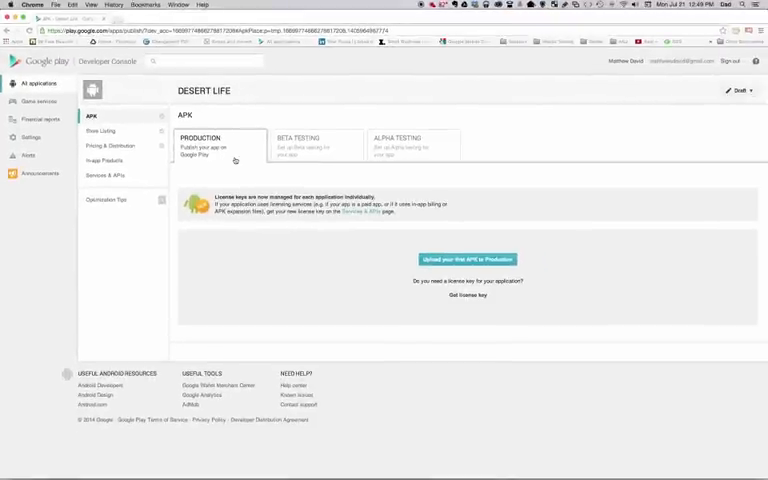
left_click(399, 143)
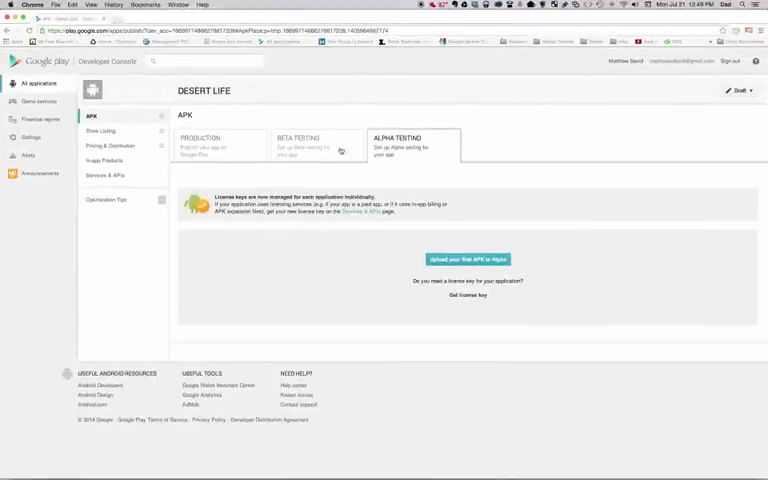
left_click(213, 145)
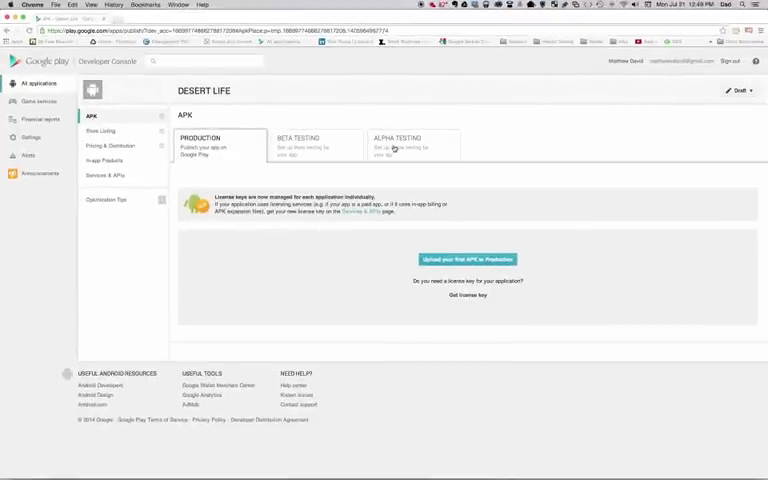
left_click(397, 145)
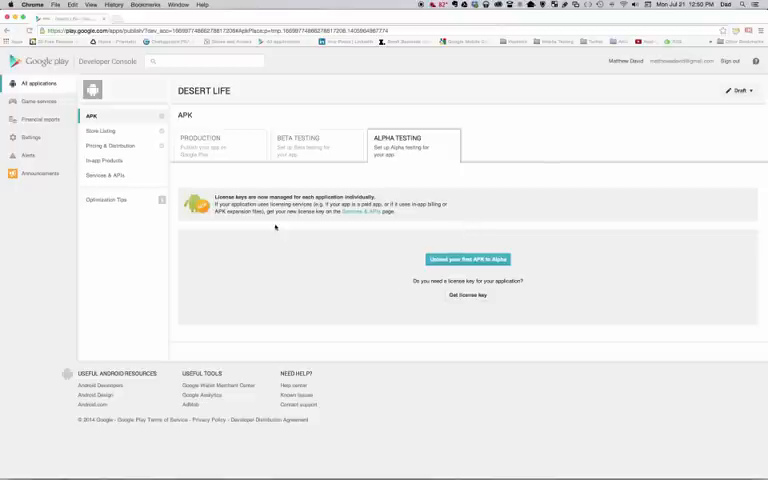
left_click(300, 145)
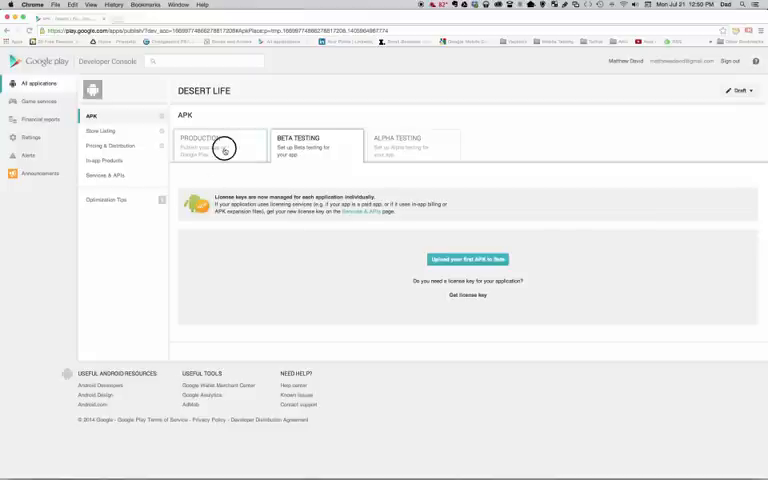
left_click(218, 145)
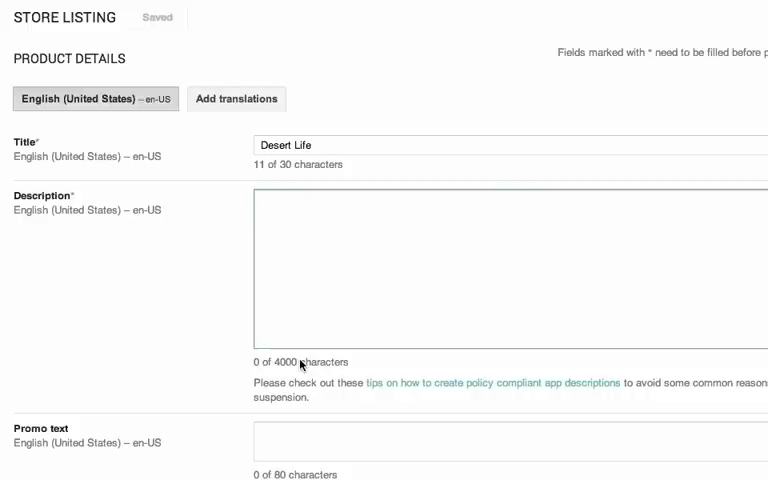
Step: Write the description 'Life in the Desert.' with dash bullets for night life and finding water and food
left_click(260, 200)
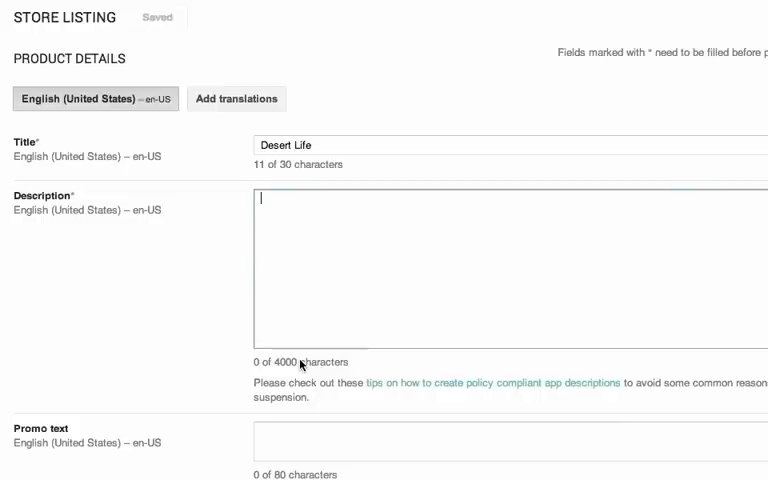
type("Life in the S")
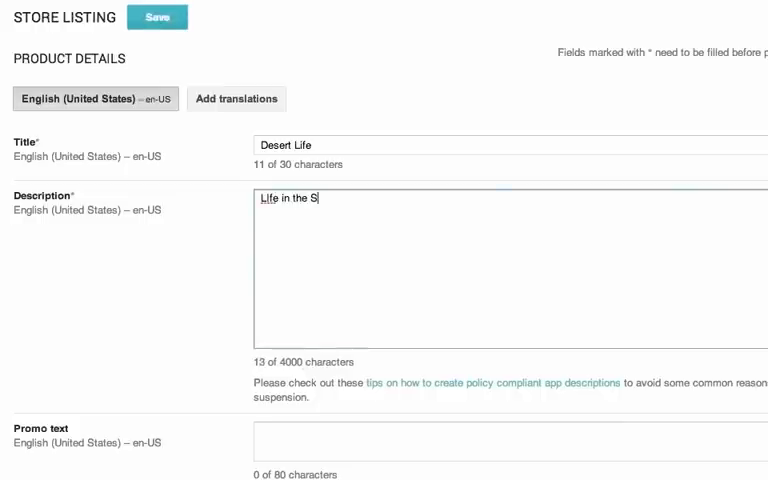
key("backspace")
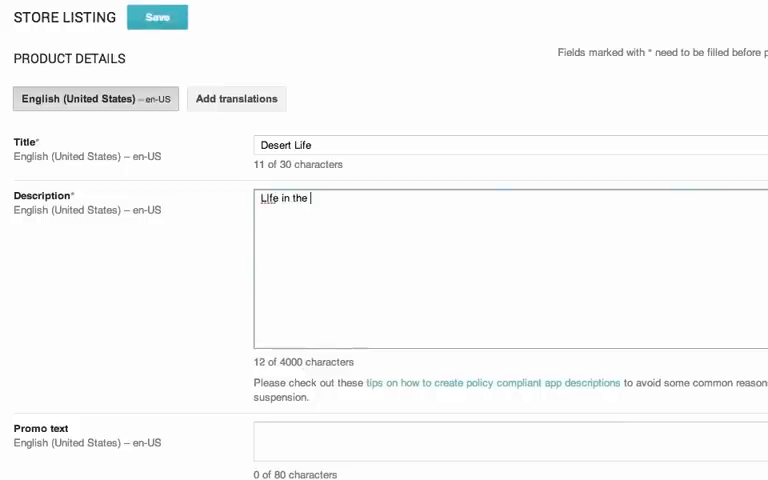
type("Desert")
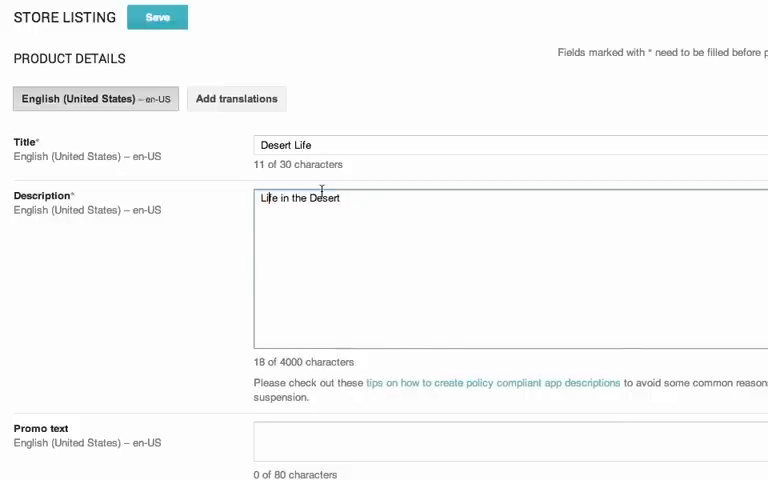
type(".")
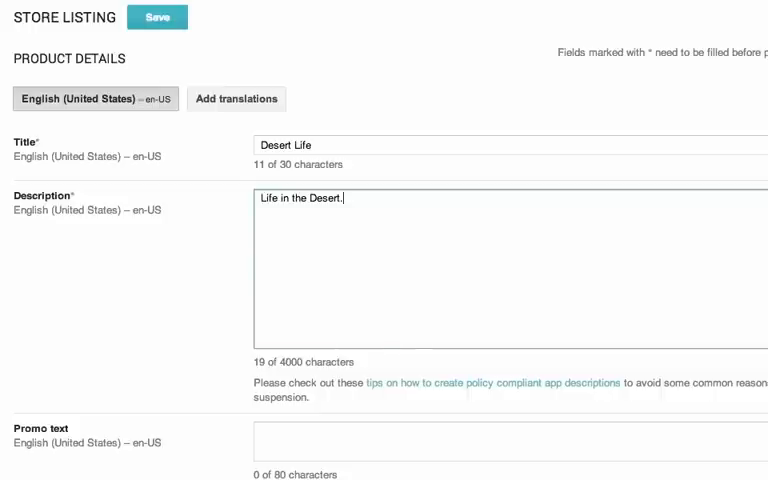
key("enter")
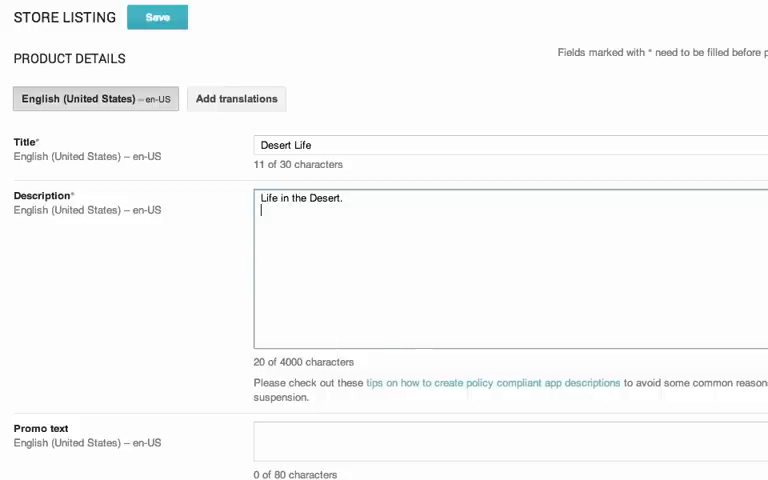
type("-")
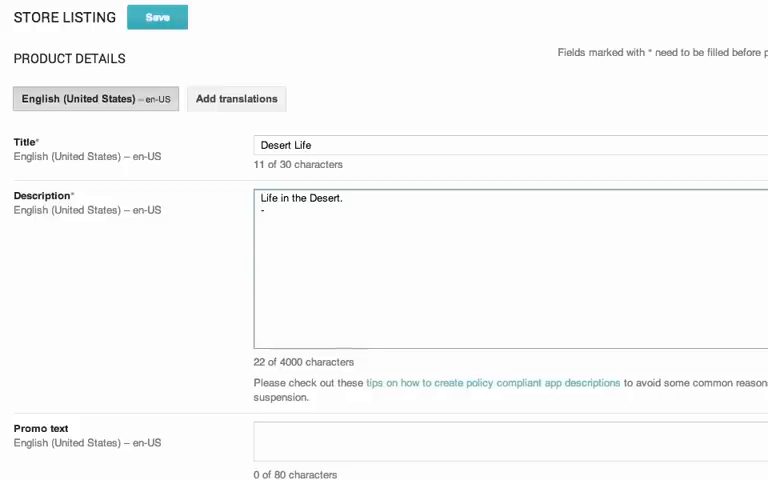
type("night life")
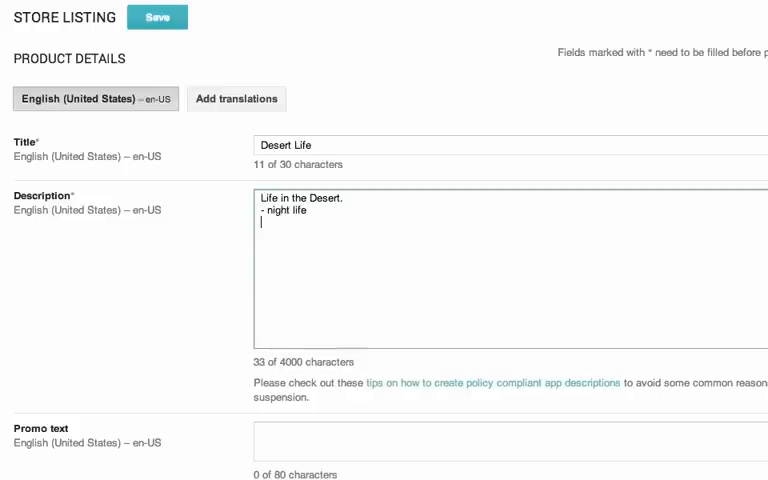
type("- finding water")
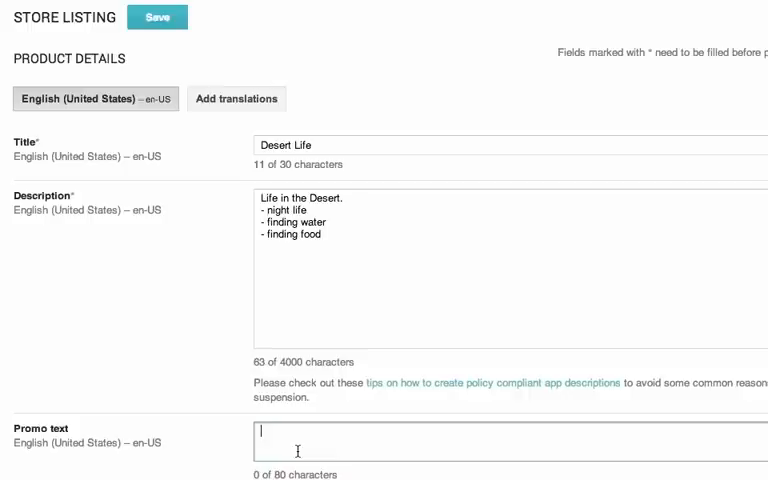
Step: Enter the promo text 'Life in the desert from the point of view of the animals'
type("Life in")
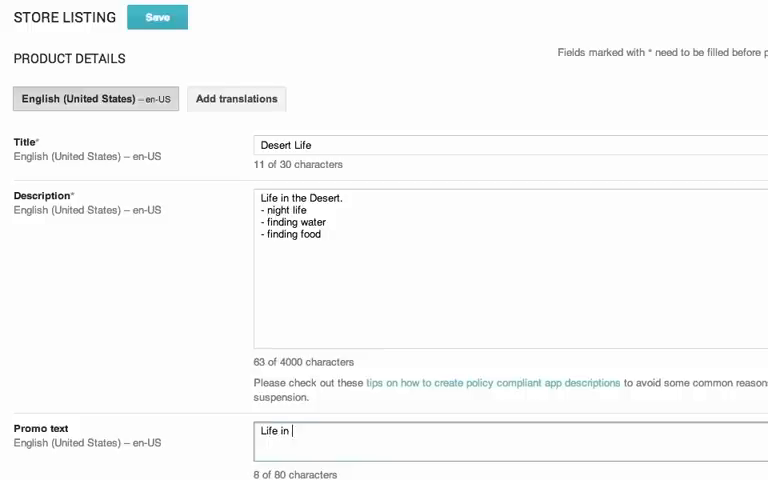
type("the desrt from the p")
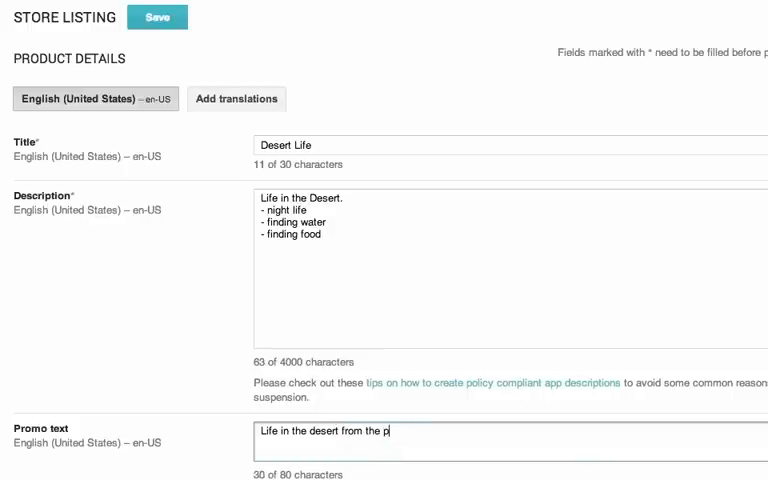
type("oint of view of the animals")
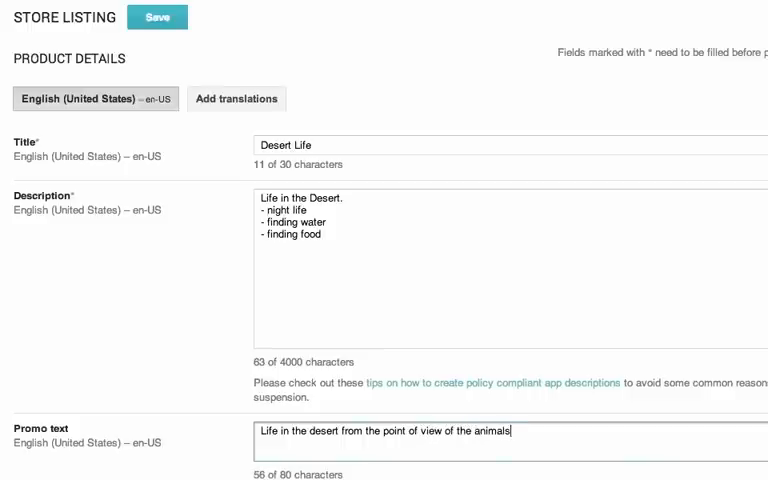
type(".")
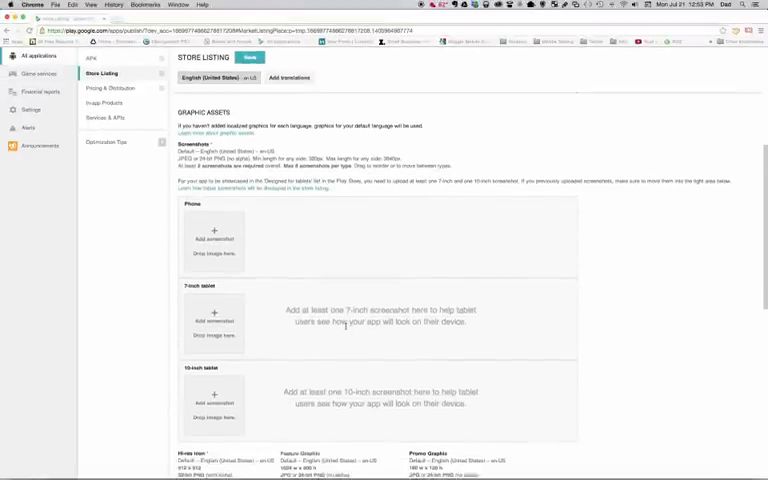
scroll("down", 3)
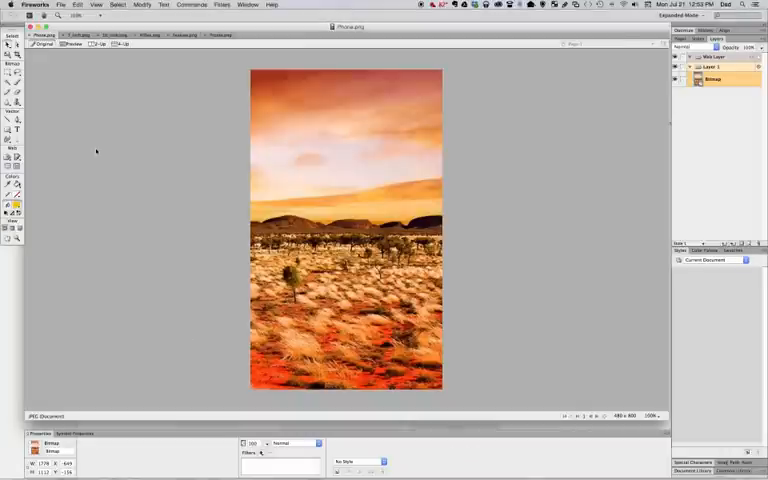
mouse_move(100, 141)
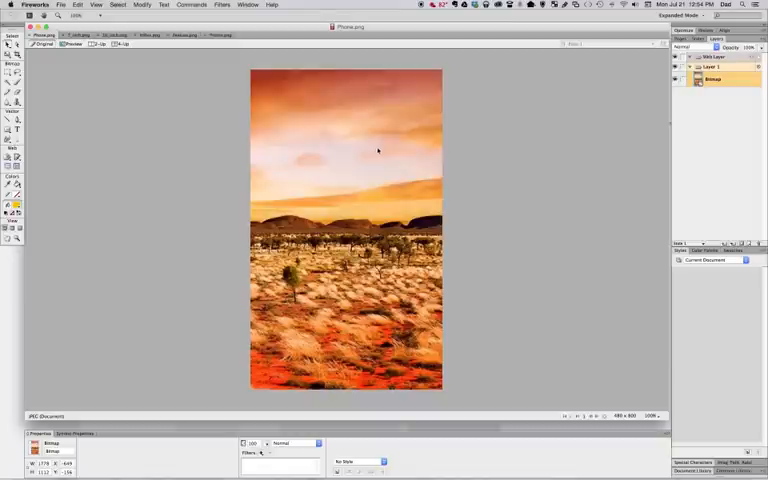
mouse_move(485, 232)
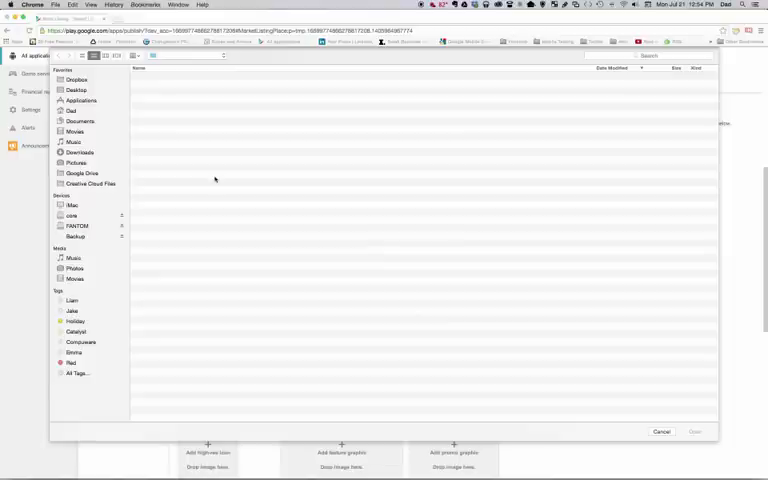
Step: Upload 7_inch.png and 10_inch.png as the 7-inch and 10-inch tablet screenshots
left_click(80, 152)
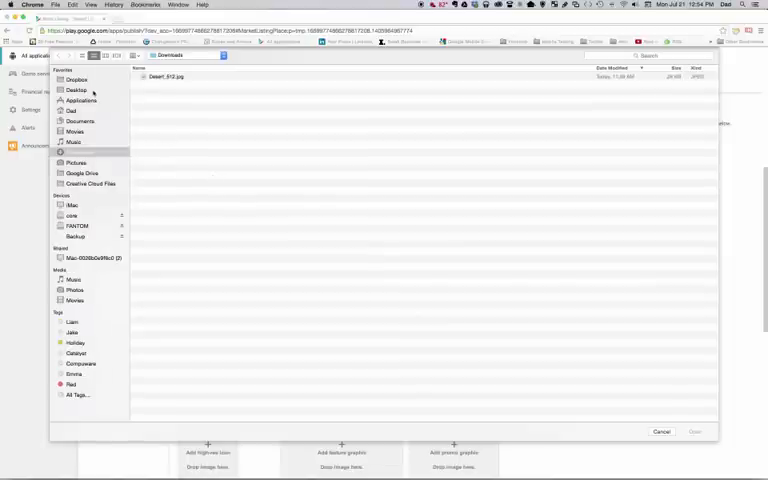
left_click(76, 90)
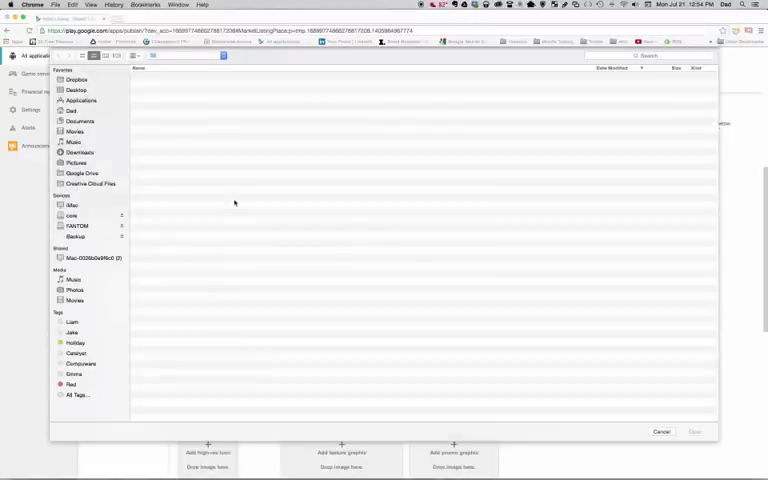
left_click(165, 107)
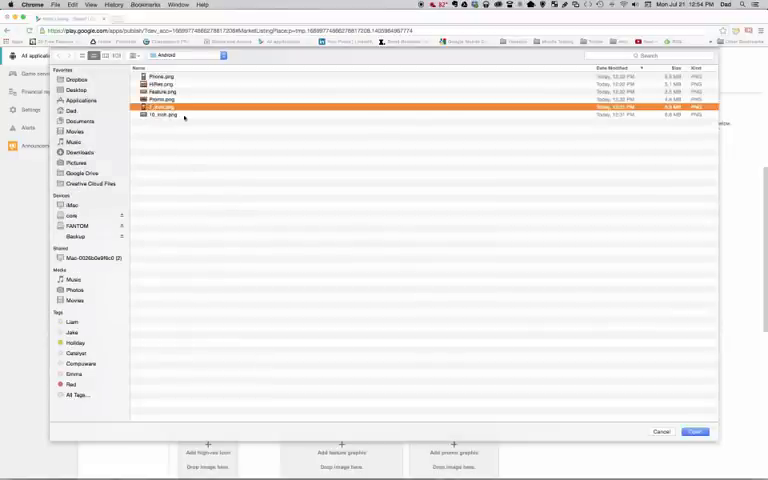
left_click(694, 431)
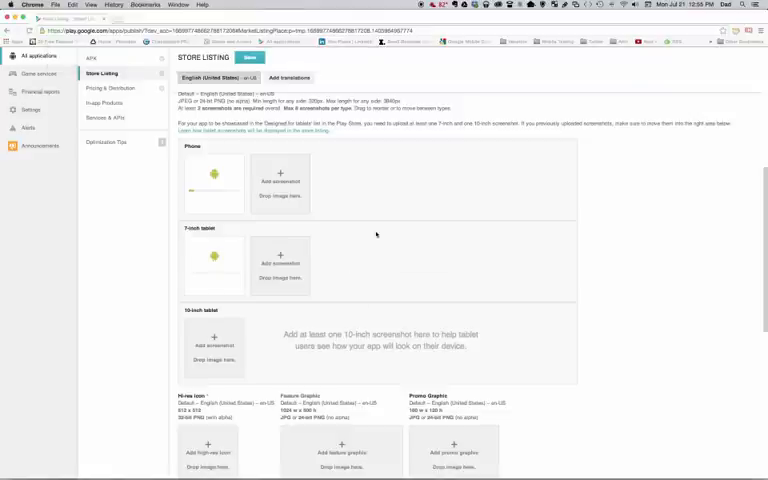
left_click(213, 173)
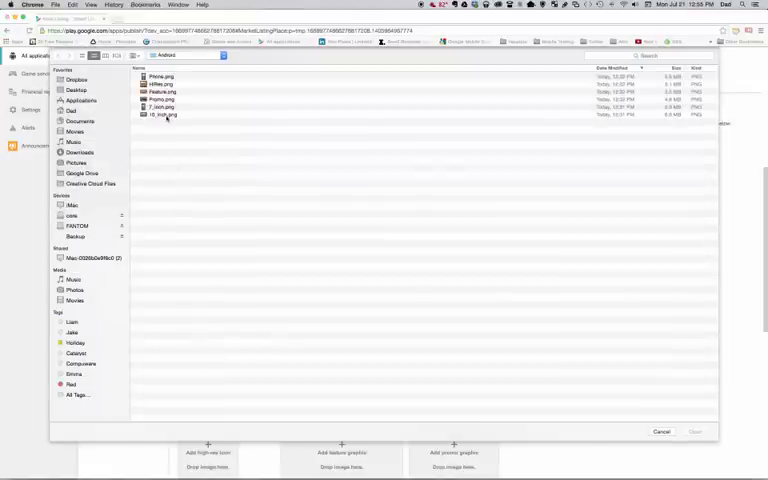
left_click(165, 114)
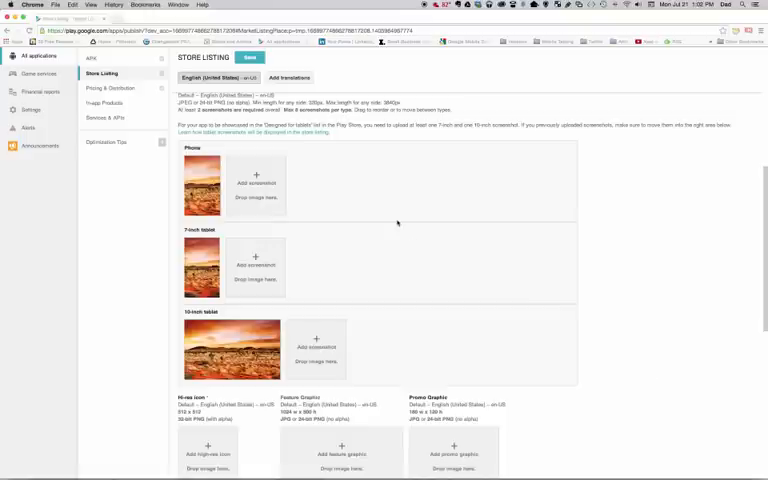
mouse_move(426, 314)
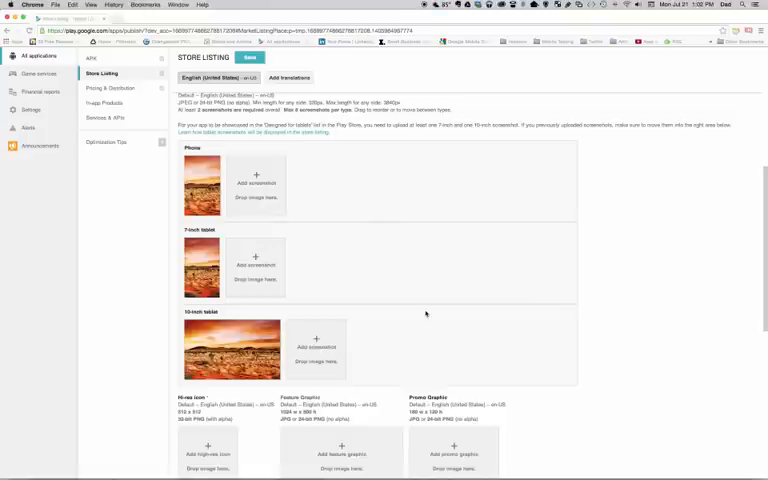
mouse_move(479, 331)
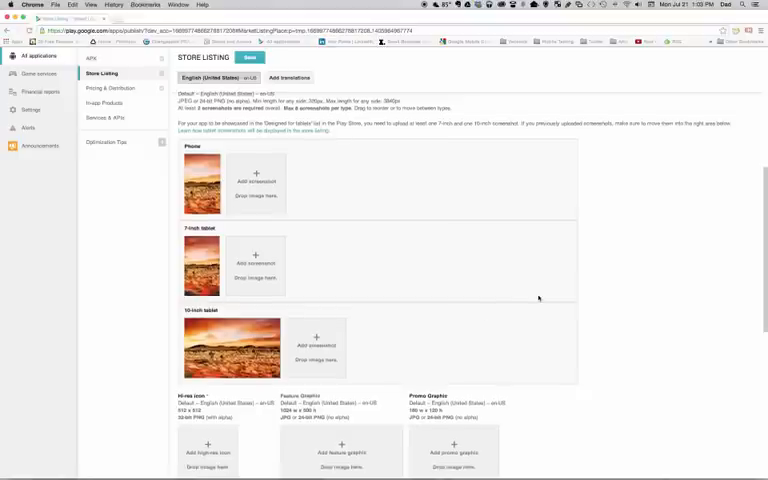
scroll("down", 3)
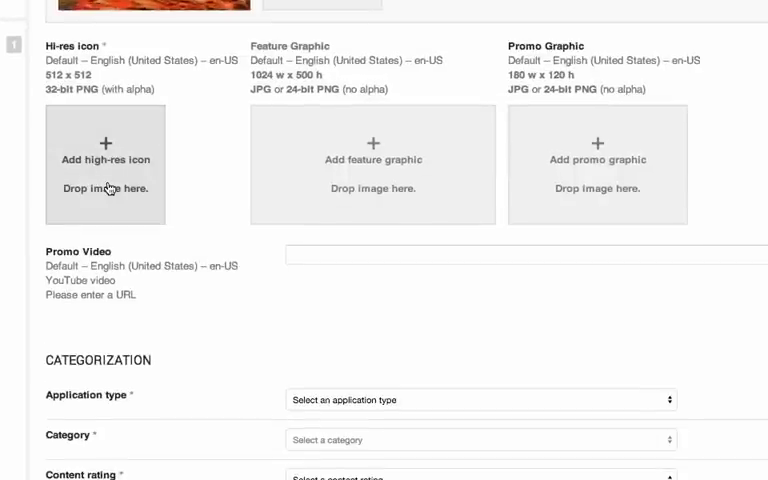
Step: Add the high-res icon image and move down the listing
left_click(105, 163)
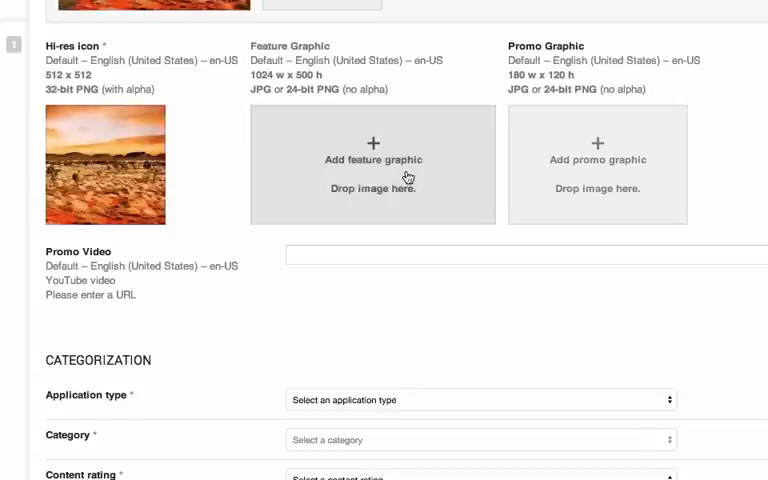
mouse_move(405, 164)
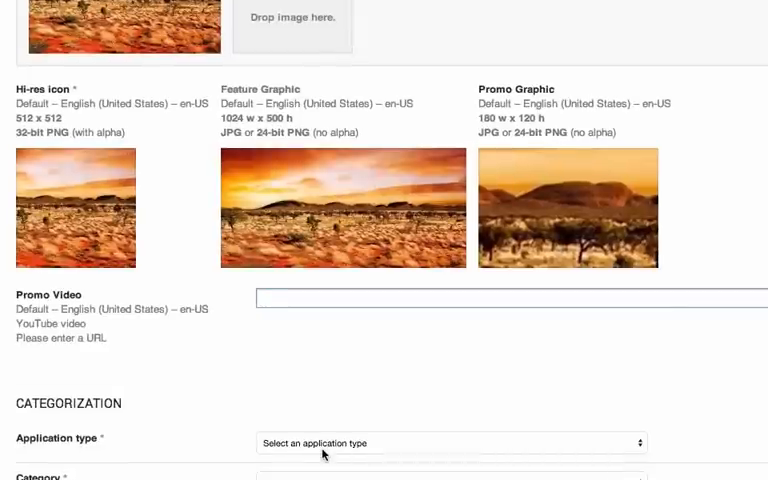
scroll("down", 3)
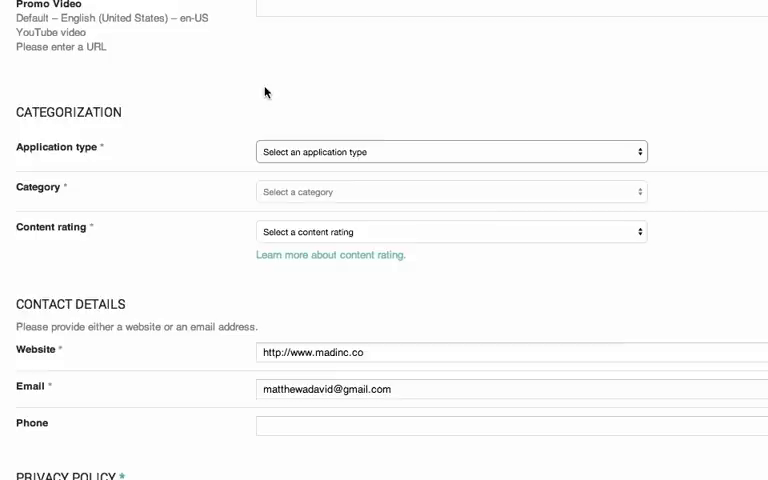
Step: Set application type to Applications and category to Education, and choose a content rating
left_click(450, 151)
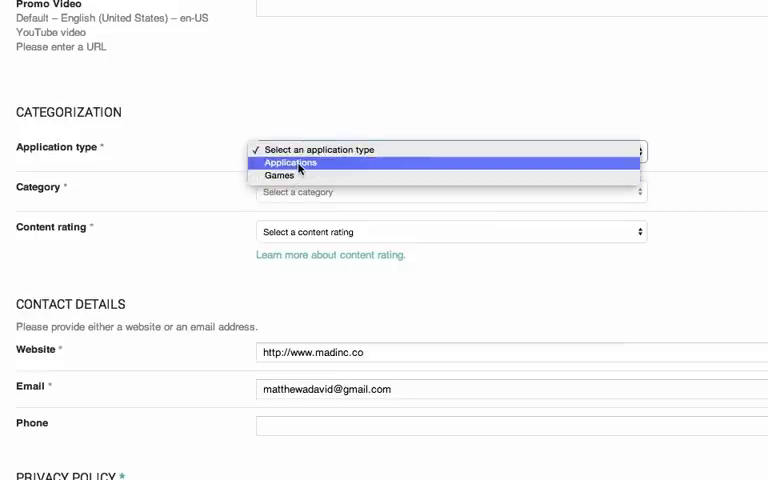
left_click(280, 175)
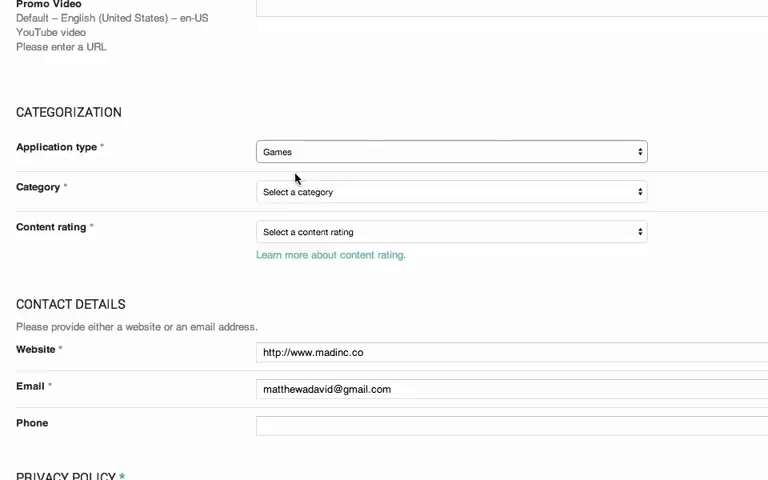
left_click(450, 191)
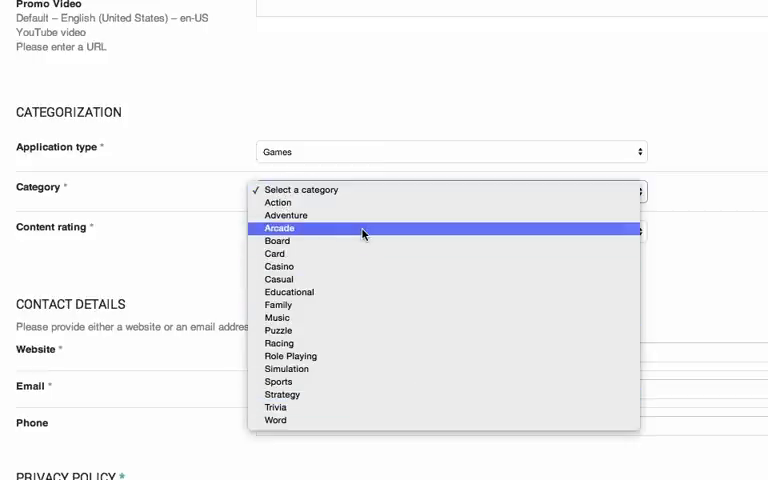
left_click(450, 151)
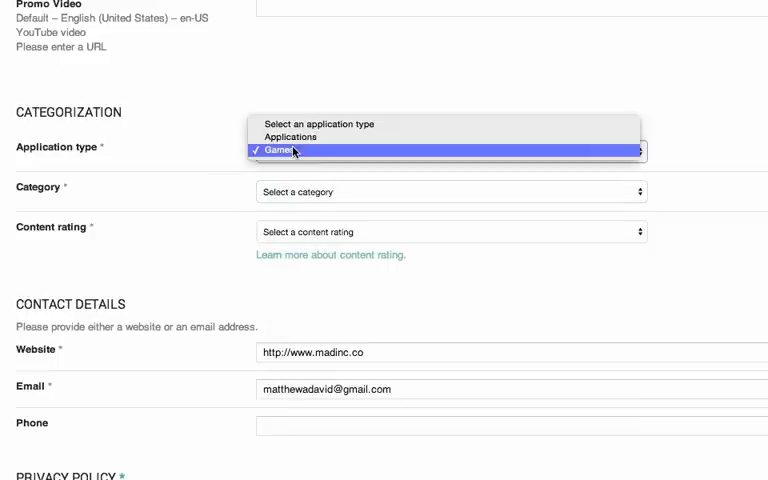
left_click(291, 137)
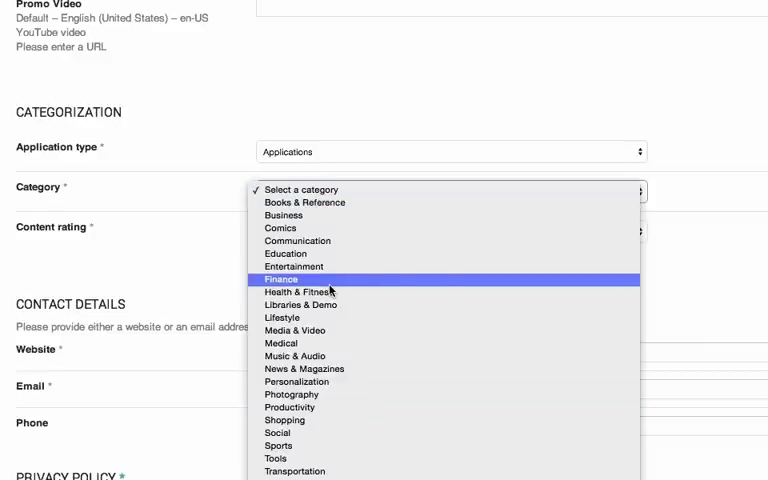
mouse_move(287, 253)
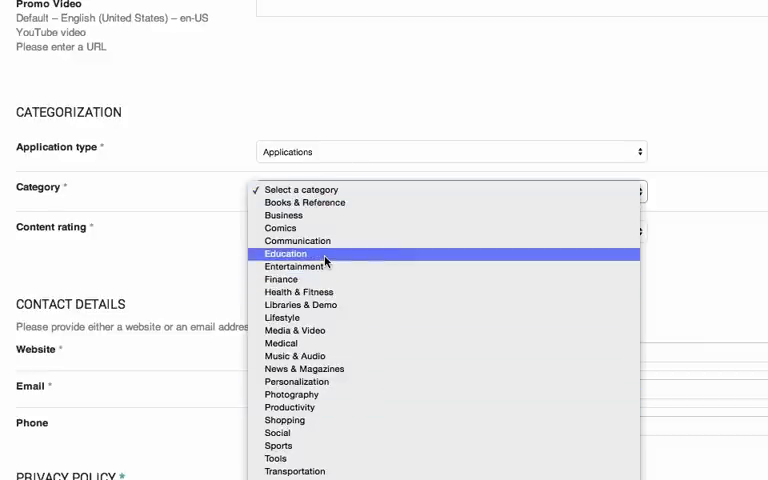
left_click(283, 254)
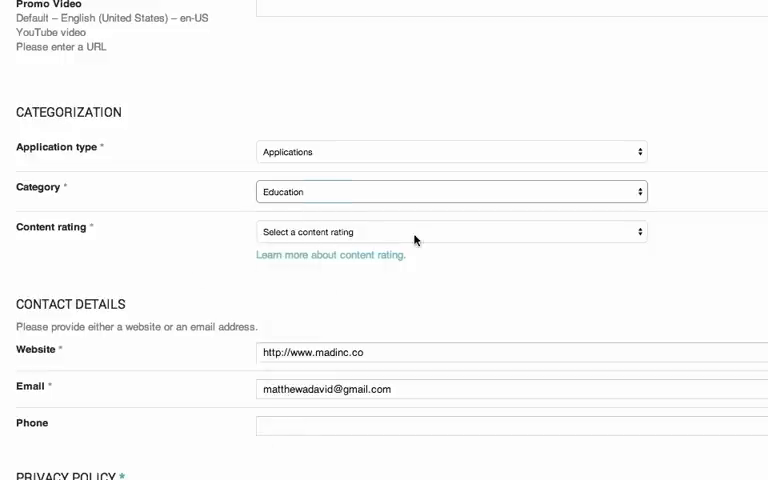
left_click(448, 231)
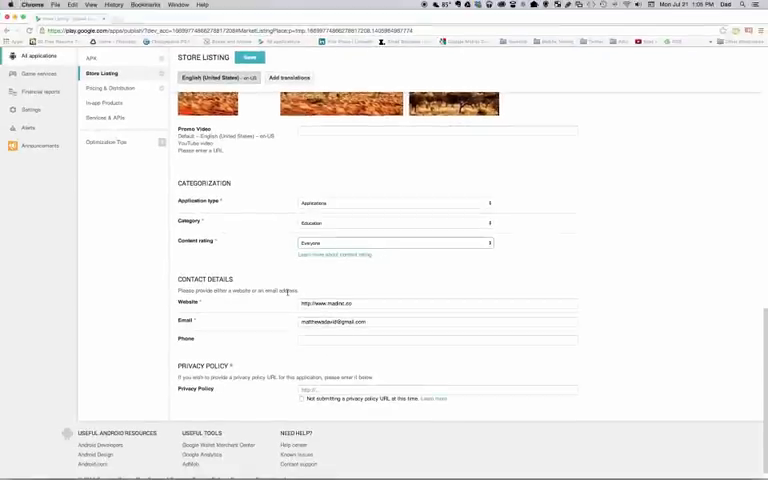
Step: Fill in the phone contact field and save the Desert Life store listing
scroll("down", 3)
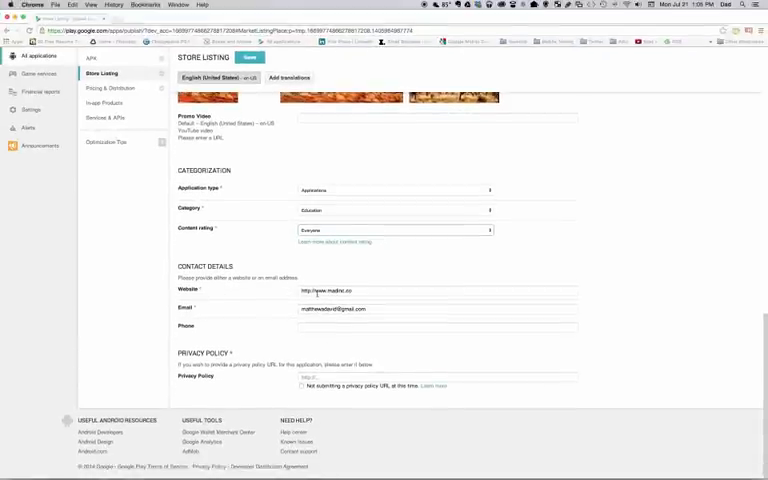
left_click(437, 326)
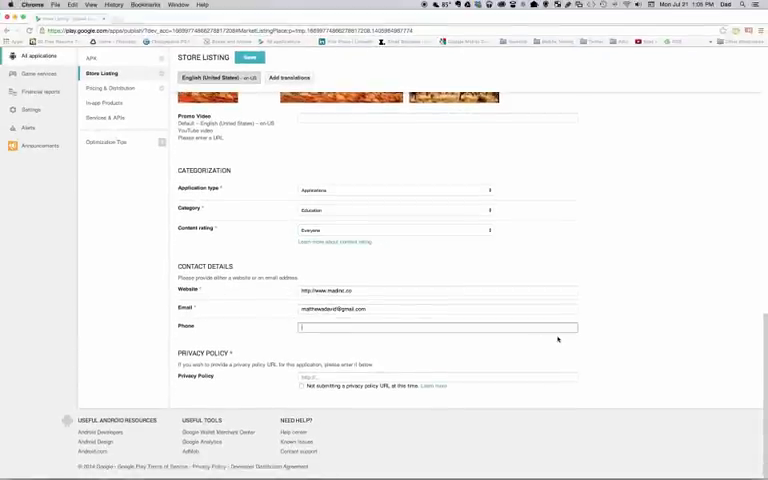
left_click(301, 386)
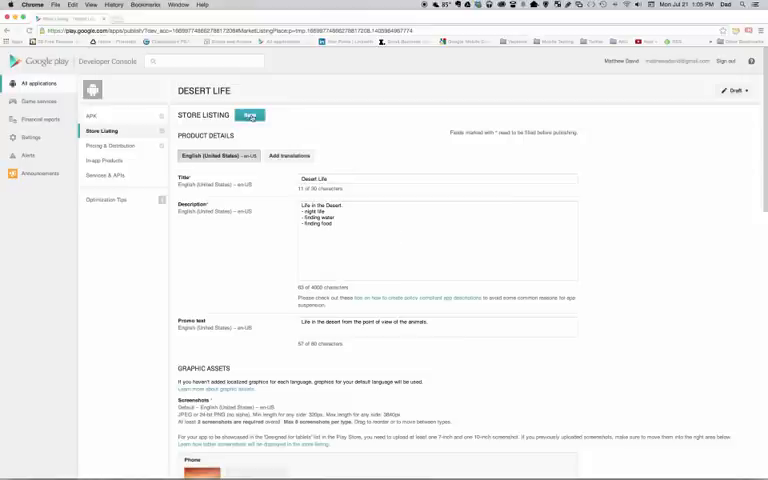
left_click(249, 114)
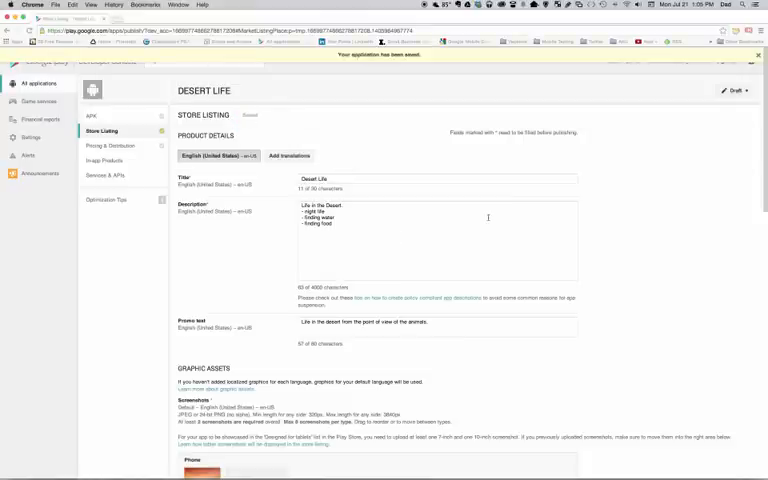
scroll("down", 3)
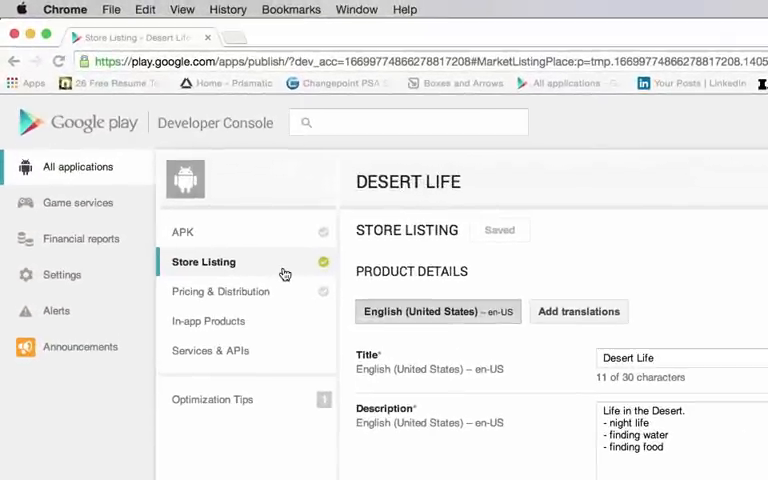
mouse_move(327, 278)
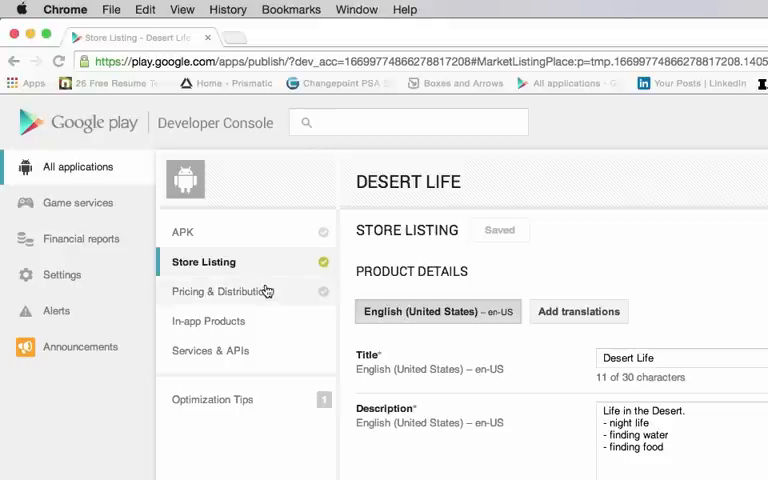
Step: In Pricing & Distribution, mark the app Free and select all countries
left_click(221, 291)
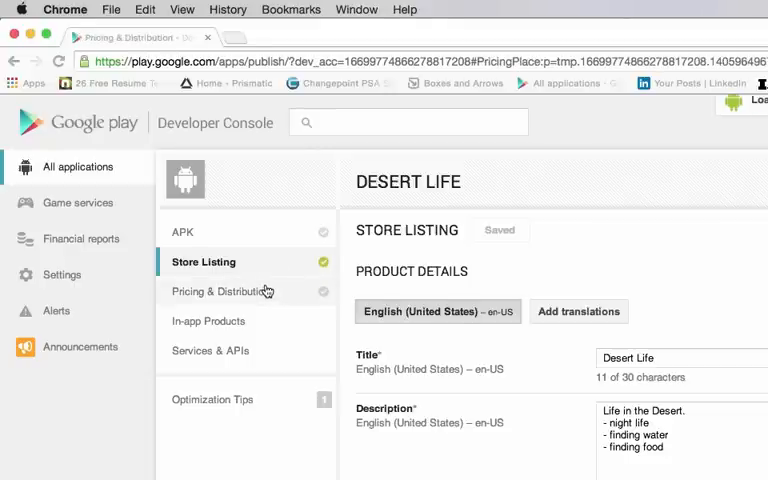
left_click(225, 291)
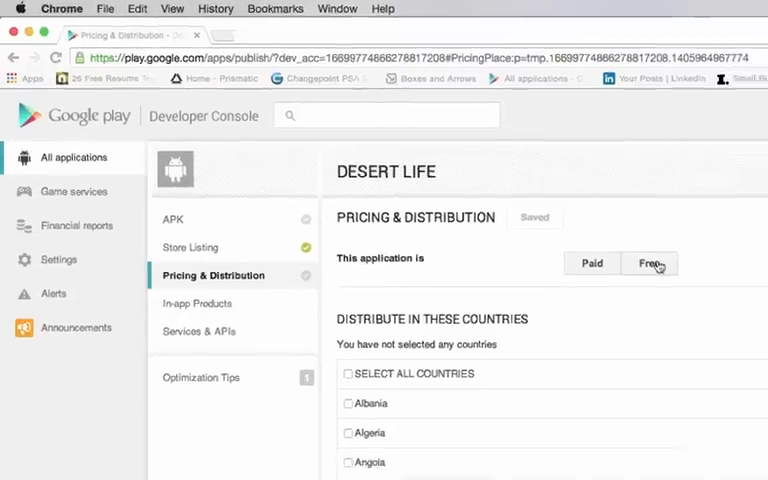
left_click(649, 263)
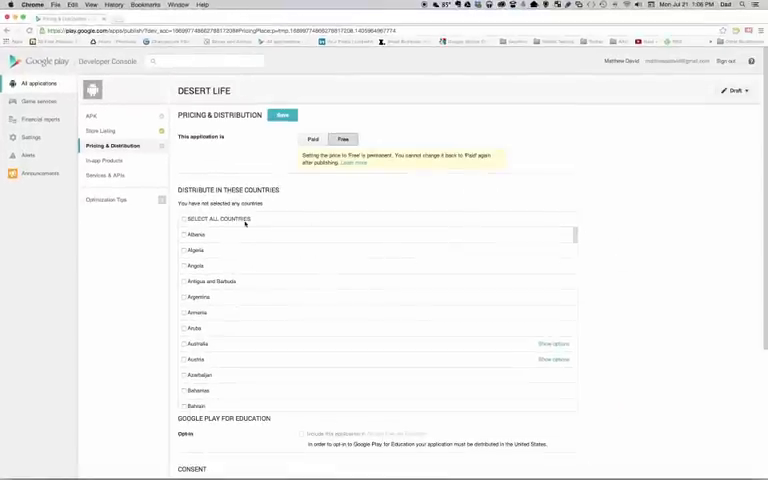
left_click(184, 218)
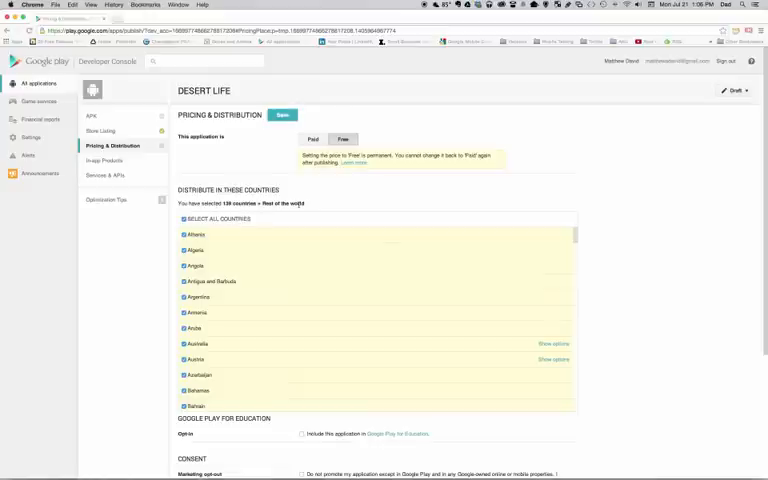
mouse_move(686, 212)
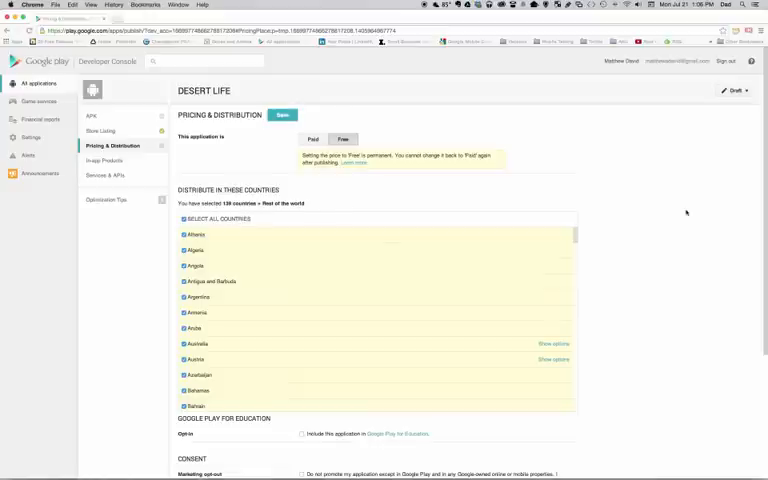
Step: Acknowledge the content guidelines and US export laws consent options
scroll("down", 3)
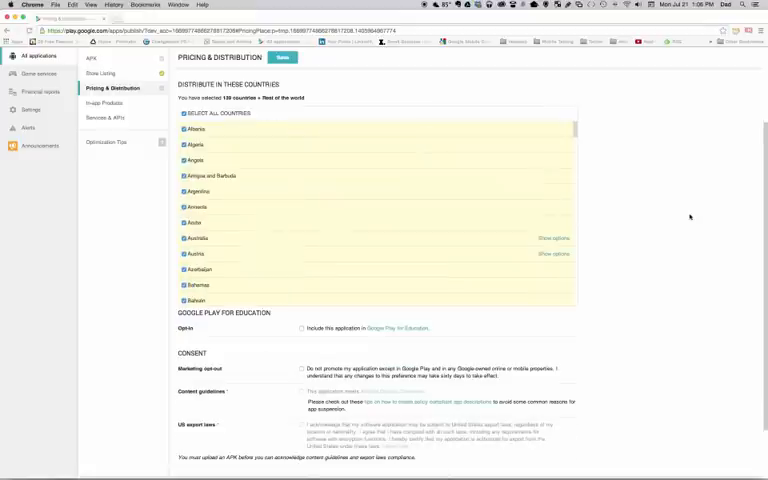
scroll("down", 3)
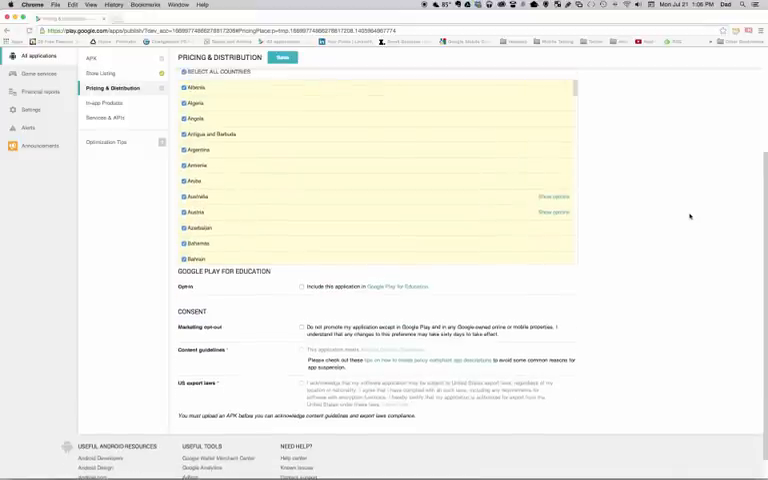
scroll("up", 3)
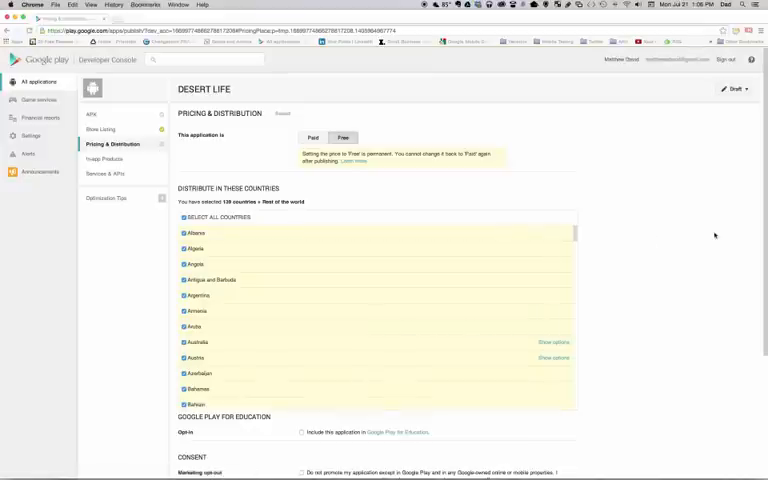
scroll("down", 3)
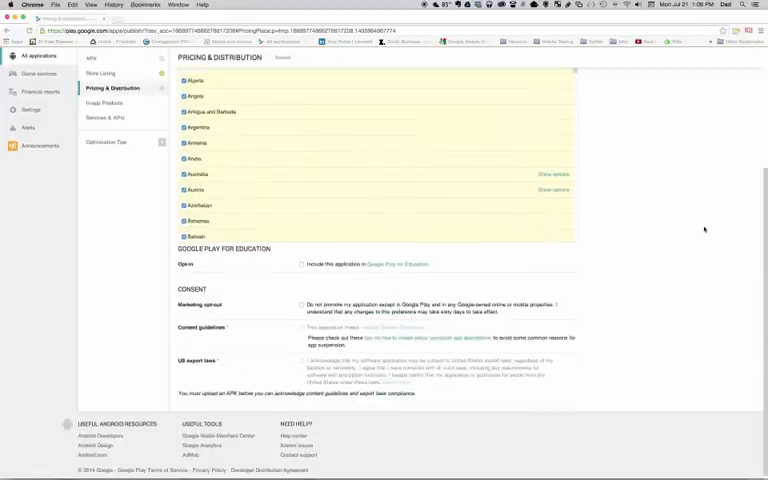
mouse_move(277, 335)
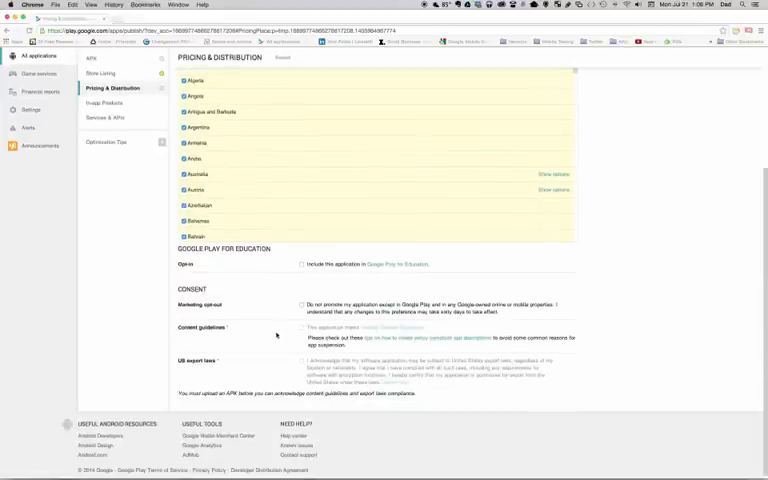
left_click(302, 362)
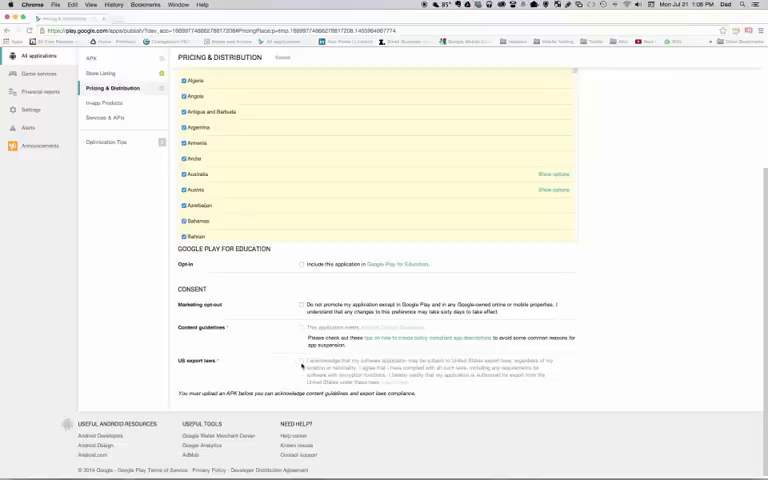
left_click(301, 305)
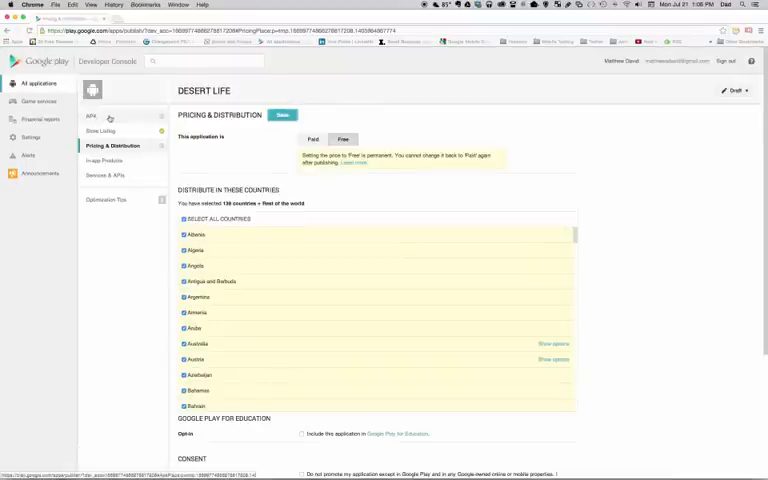
Step: Save the pricing settings and open the APK page, checking the Draft status menu
left_click(283, 114)
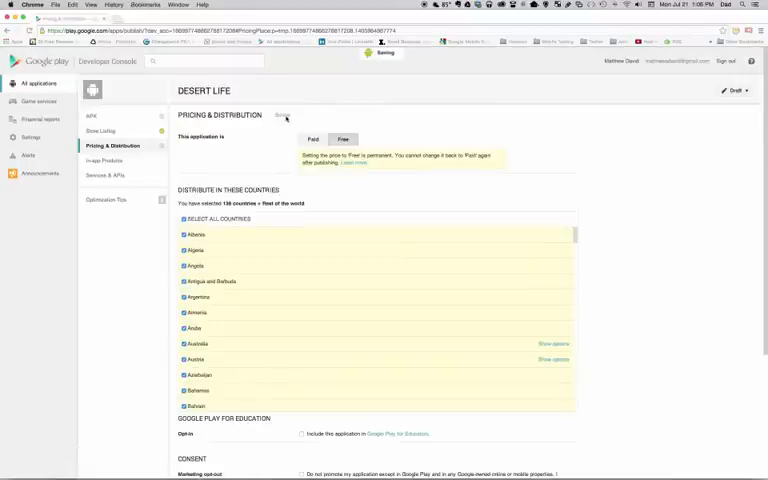
left_click(91, 119)
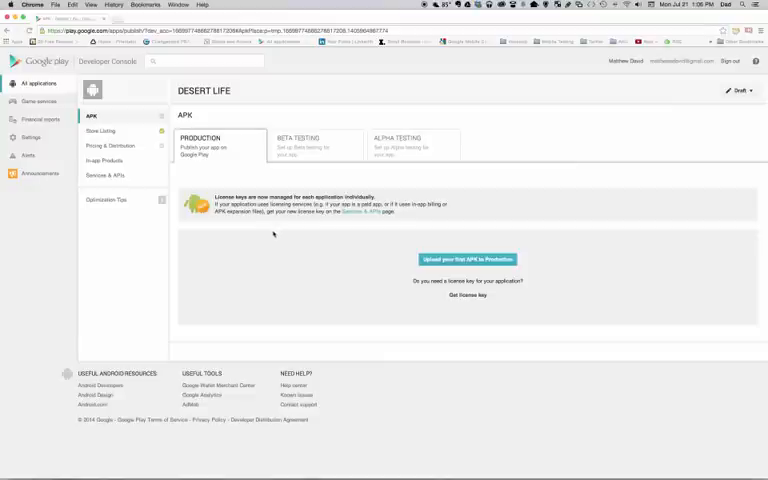
left_click(738, 90)
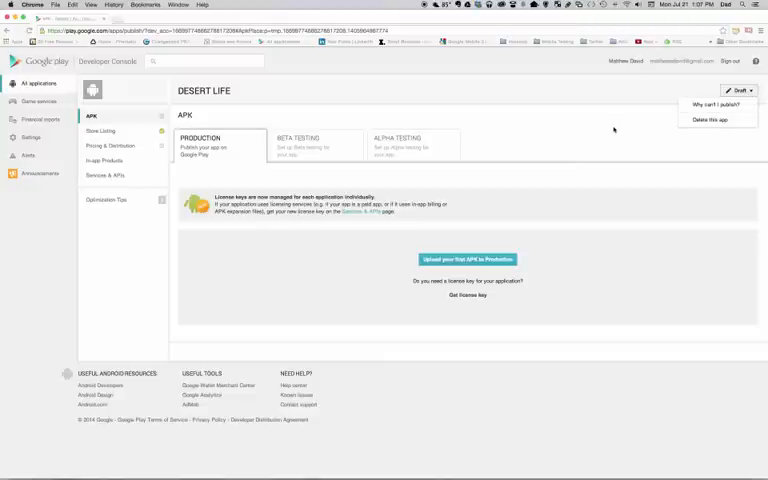
left_click(739, 90)
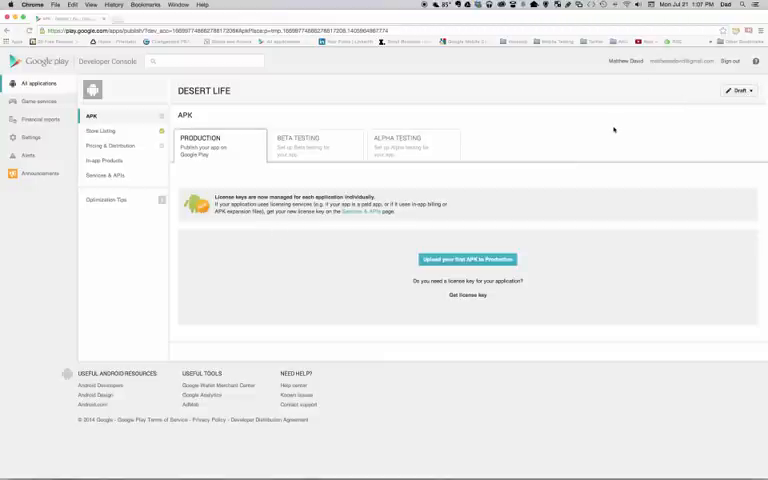